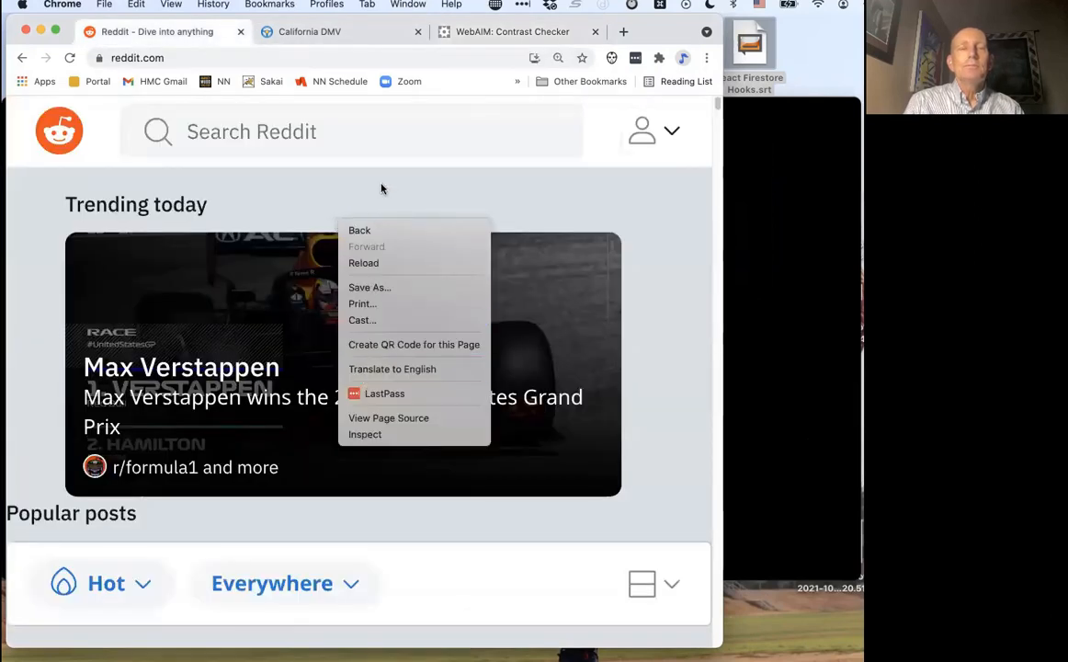
Dismiss Reddit's shortcut options menu, then scroll the popular feed down and back up.
{"action": "left_click", "coordinate": [381, 188]}
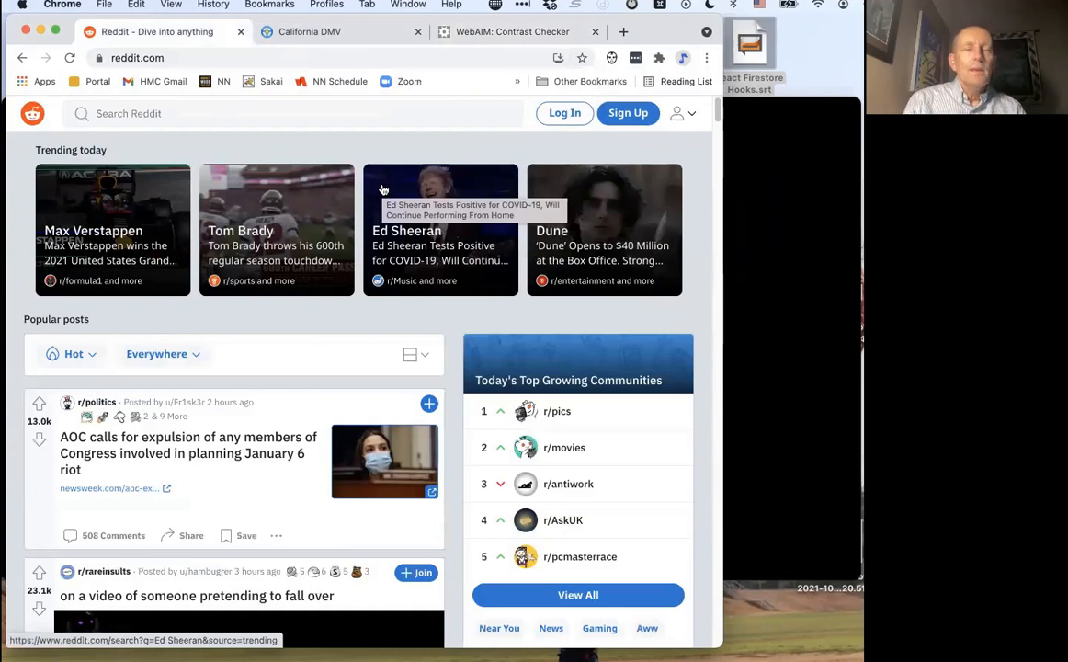
{"action": "mouse_move", "coordinate": [317, 326]}
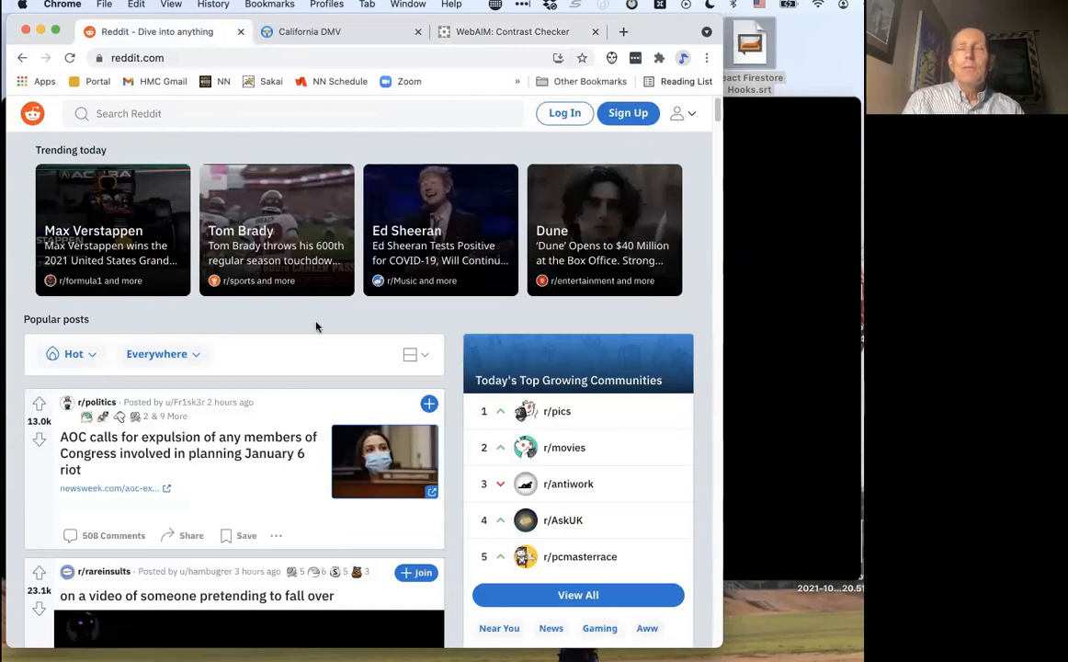
{"action": "scroll", "scroll_direction": "down", "scroll_amount": 3}
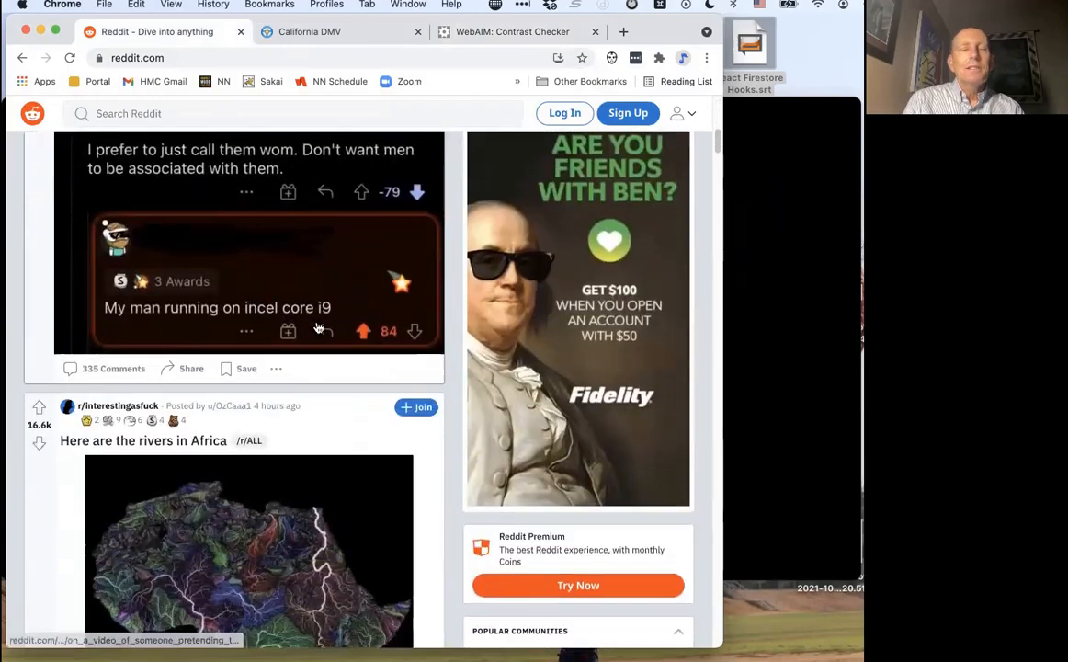
{"action": "scroll", "scroll_direction": "down", "scroll_amount": 3}
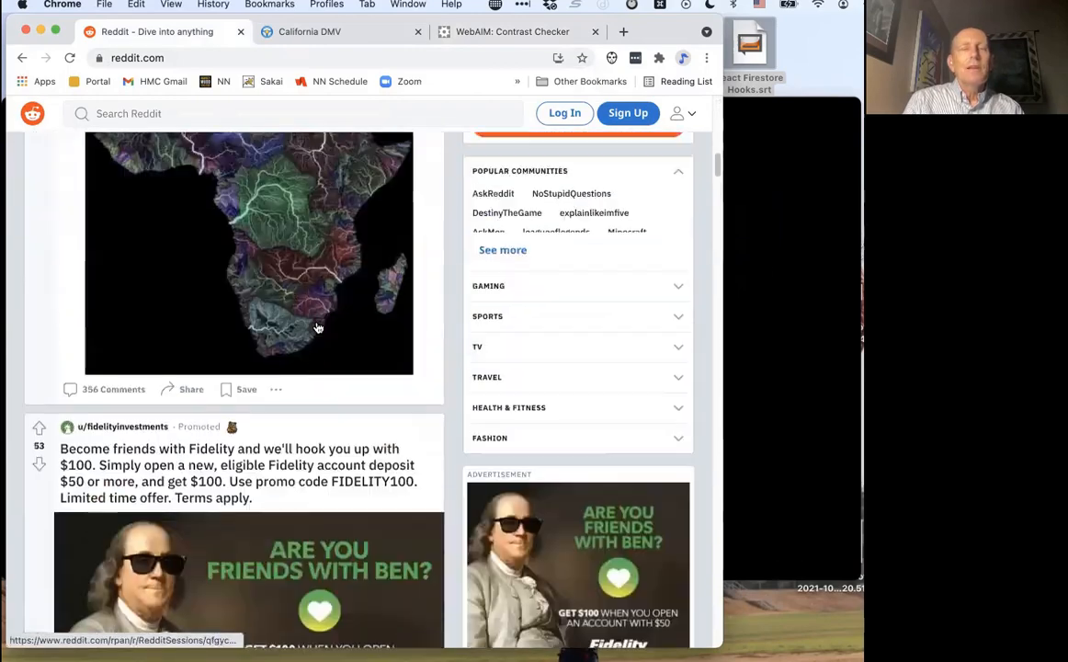
{"action": "scroll", "scroll_direction": "down", "scroll_amount": 3}
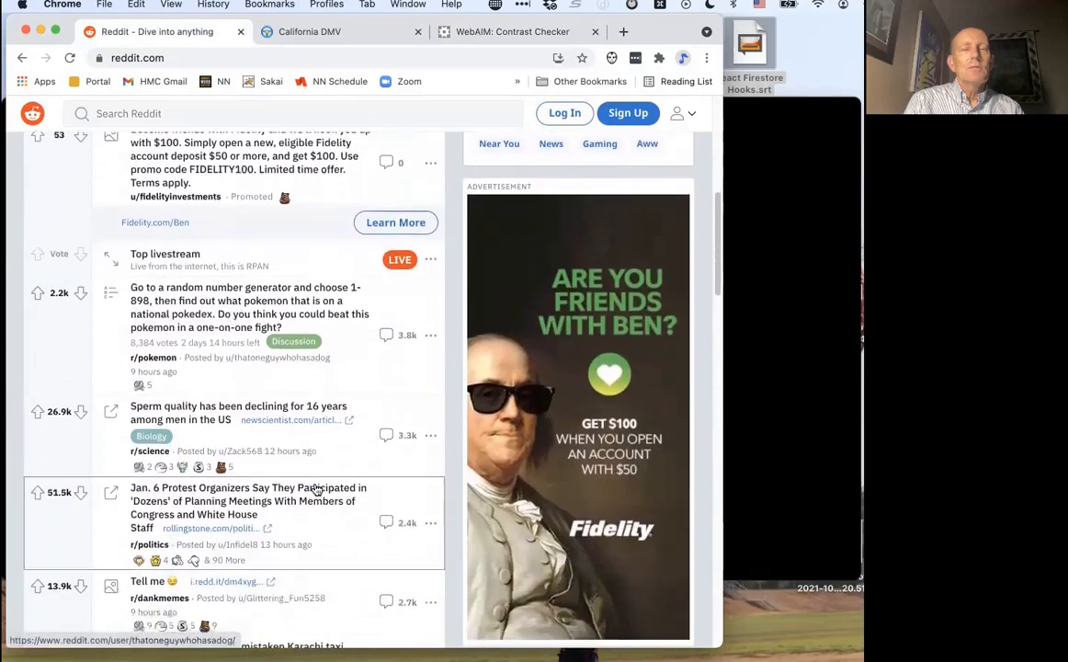
{"action": "scroll", "scroll_direction": "up", "scroll_amount": 3}
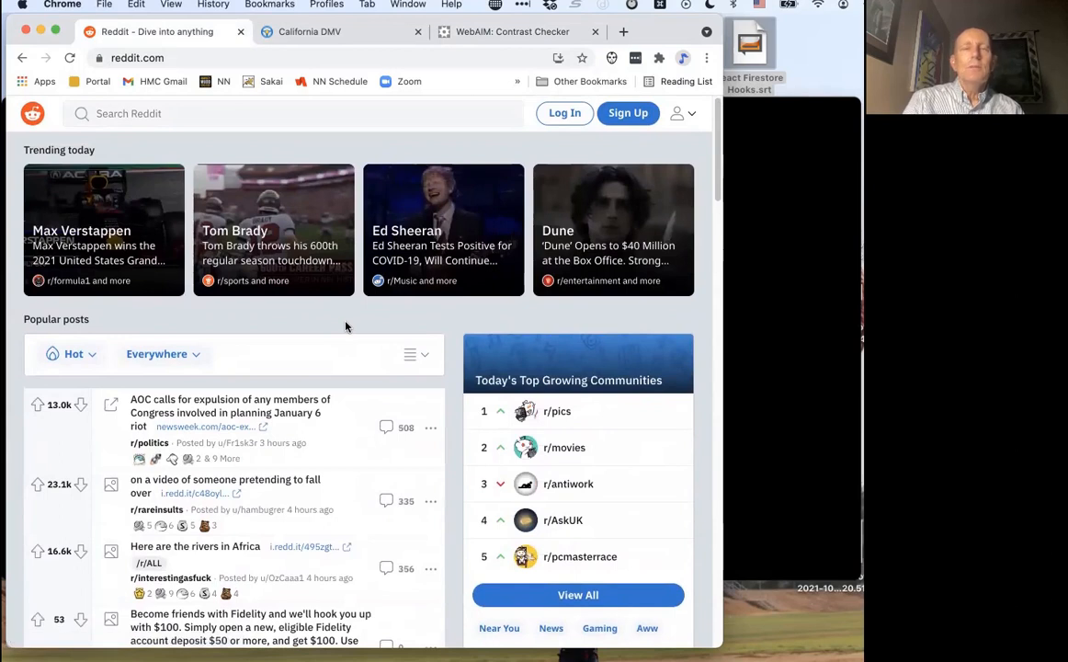
Zoom the Reddit page in past 175% using Chrome's View menu.
{"action": "left_click", "coordinate": [171, 4]}
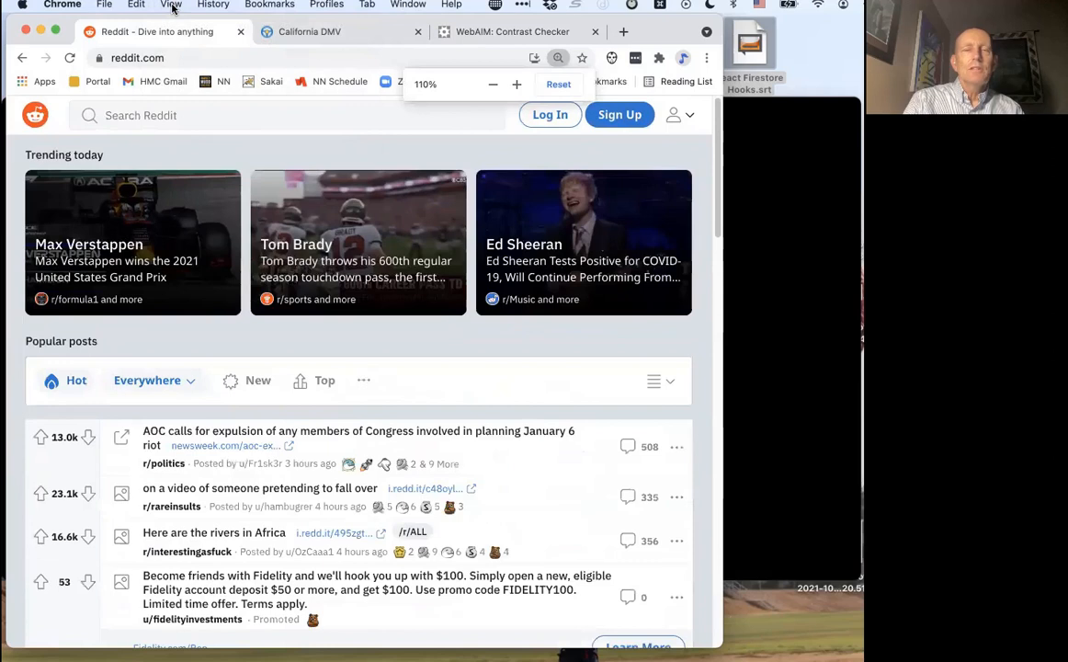
{"action": "left_click", "coordinate": [516, 83]}
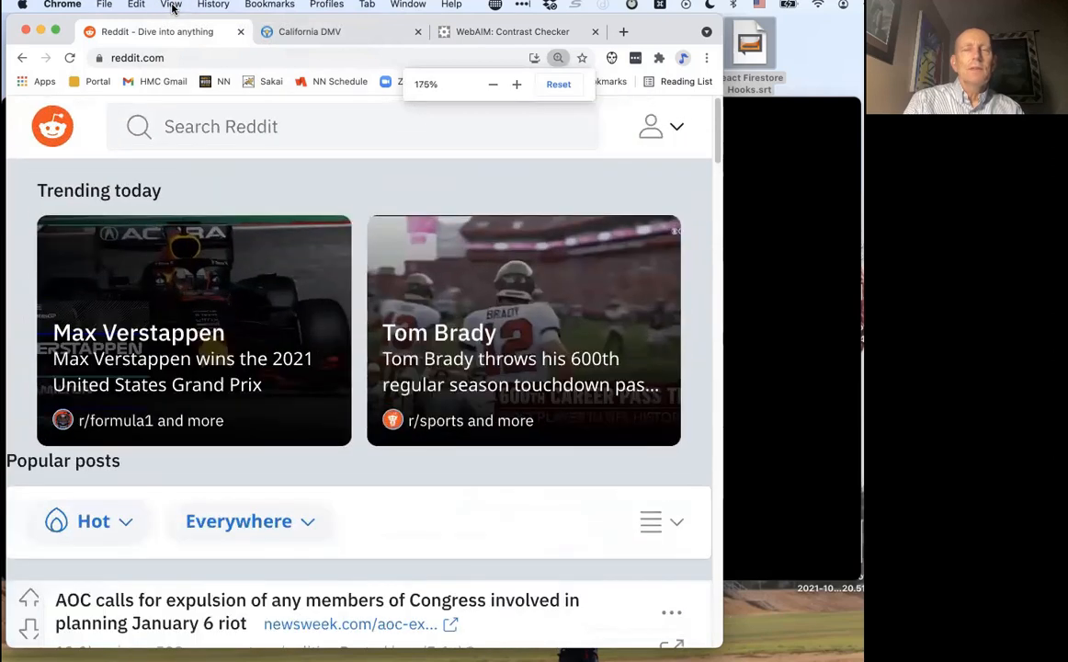
{"action": "left_click", "coordinate": [384, 200]}
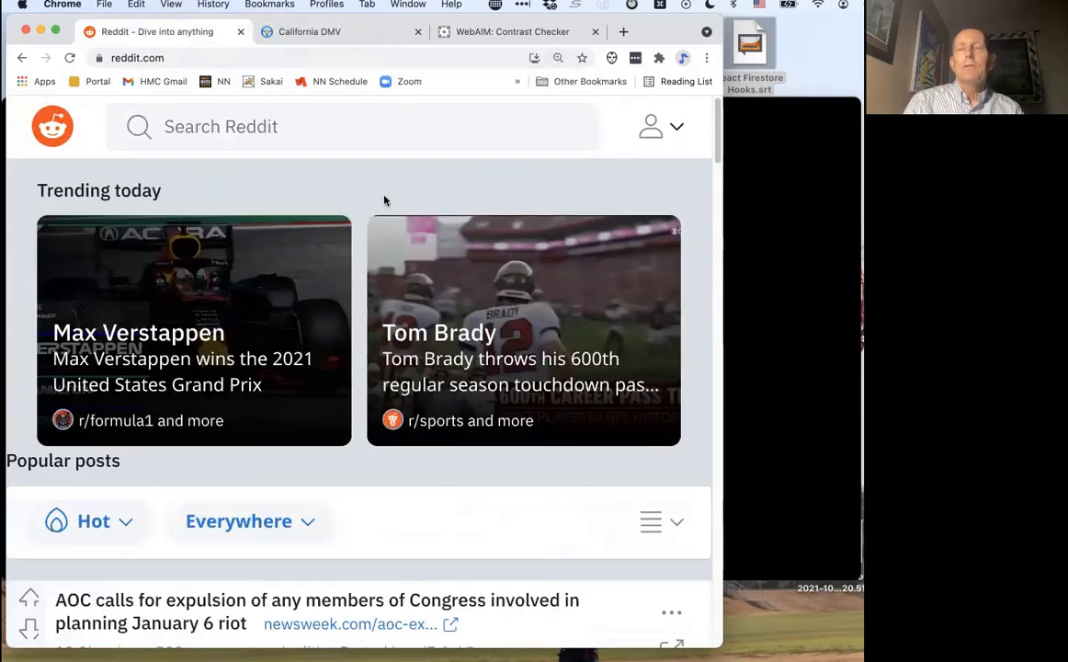
Scroll far down the enlarged Reddit feed to check the single-column reflow.
{"action": "scroll", "scroll_direction": "down", "scroll_amount": 3}
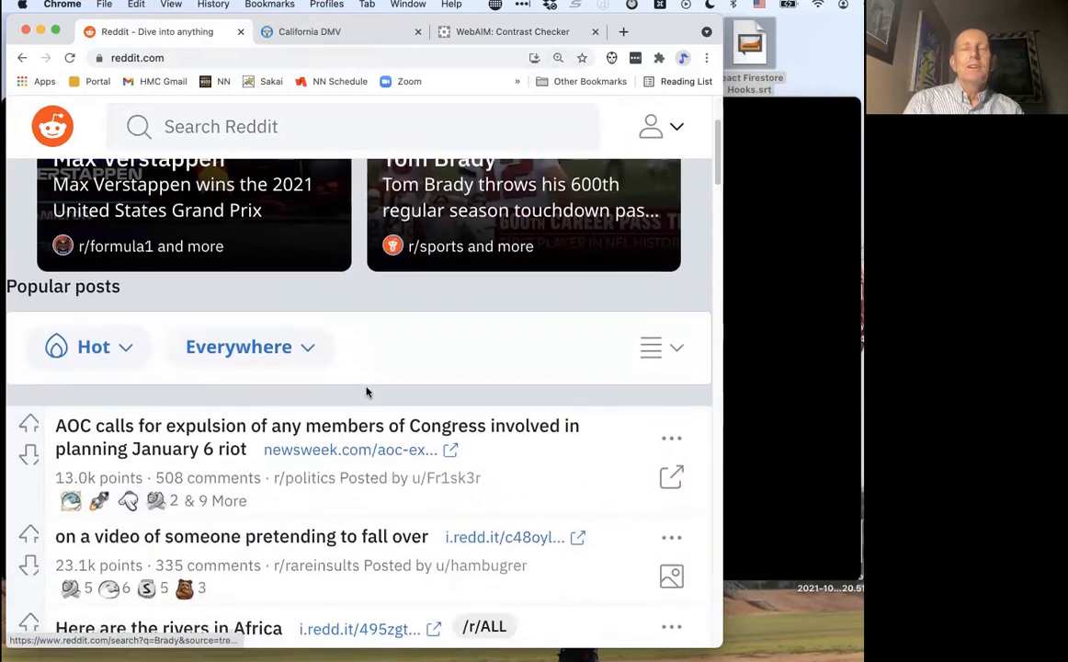
{"action": "scroll", "scroll_direction": "down", "scroll_amount": 3}
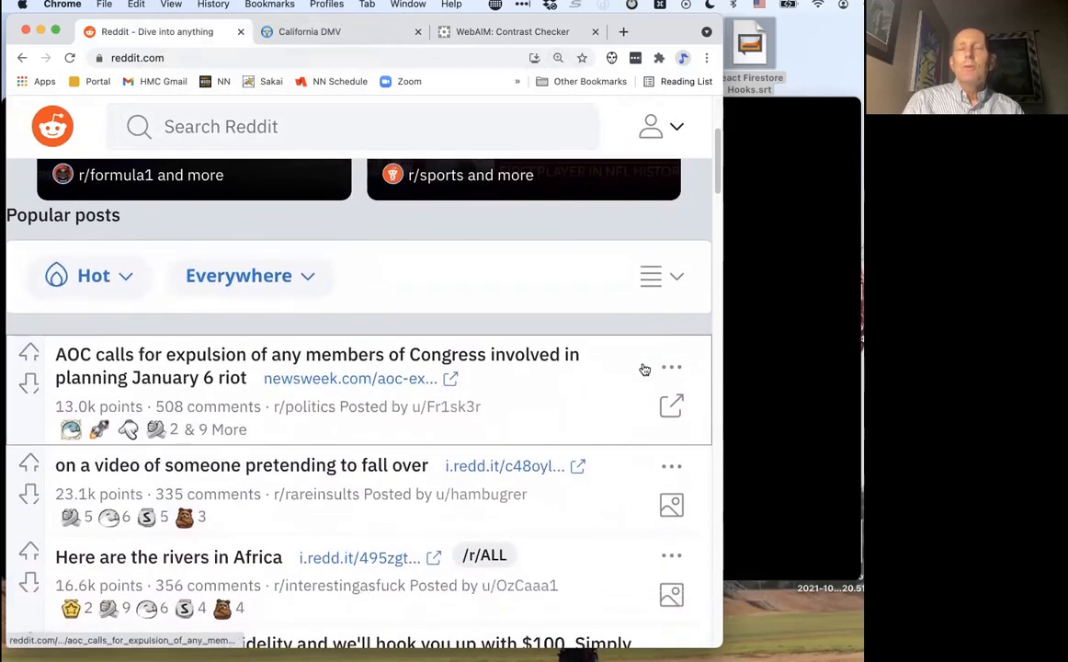
{"action": "mouse_move", "coordinate": [629, 309]}
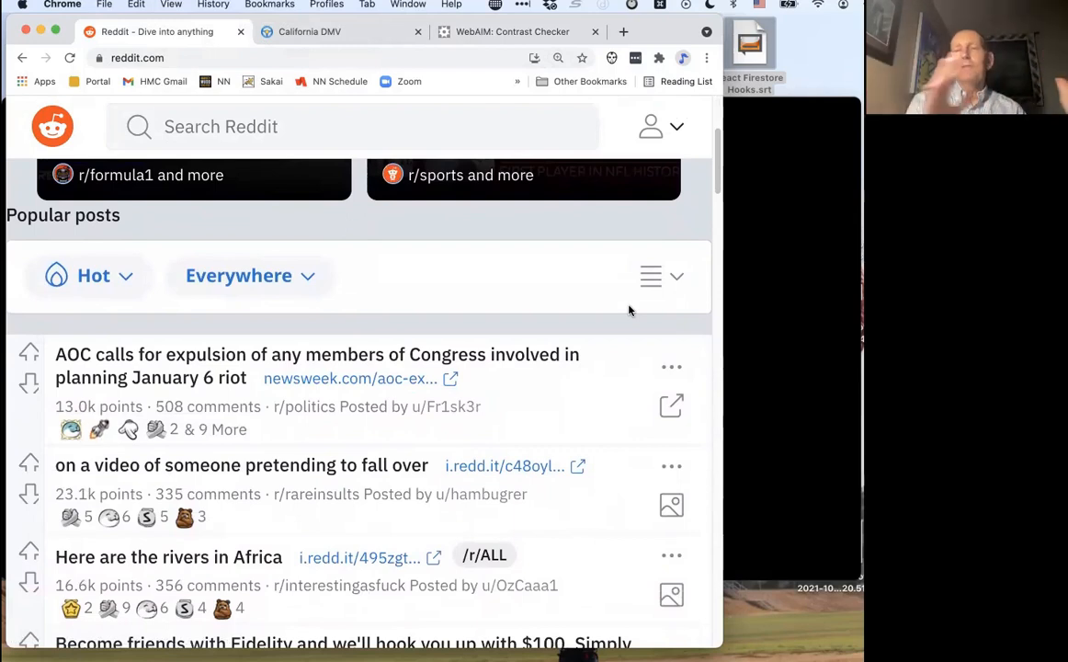
{"action": "mouse_move", "coordinate": [539, 293]}
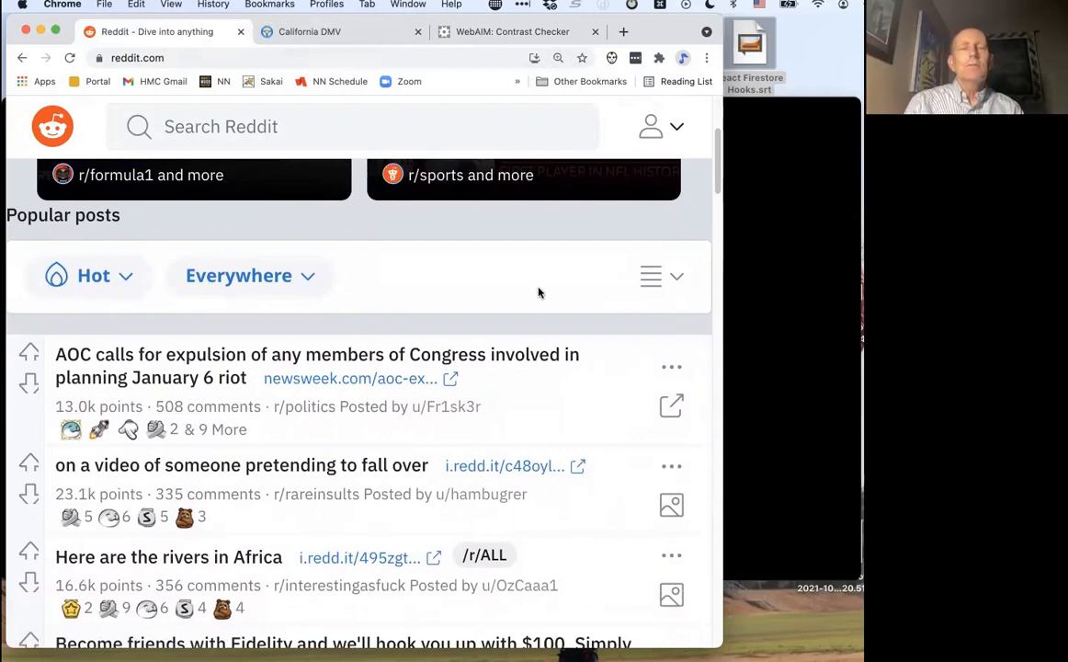
{"action": "mouse_move", "coordinate": [463, 273]}
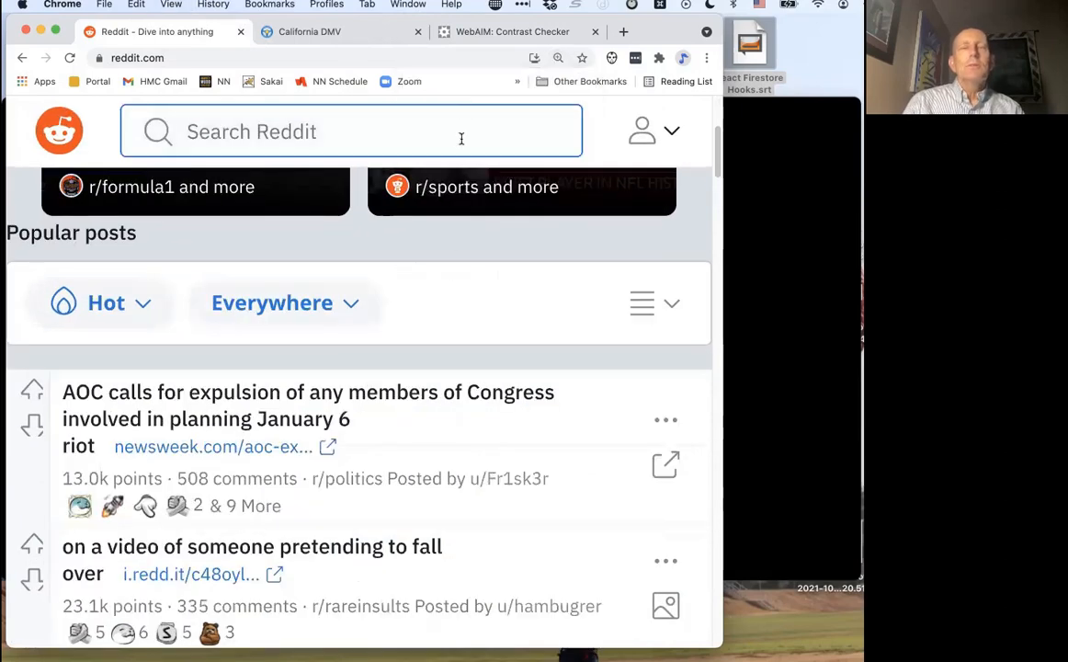
{"action": "scroll", "scroll_direction": "down", "scroll_amount": 3}
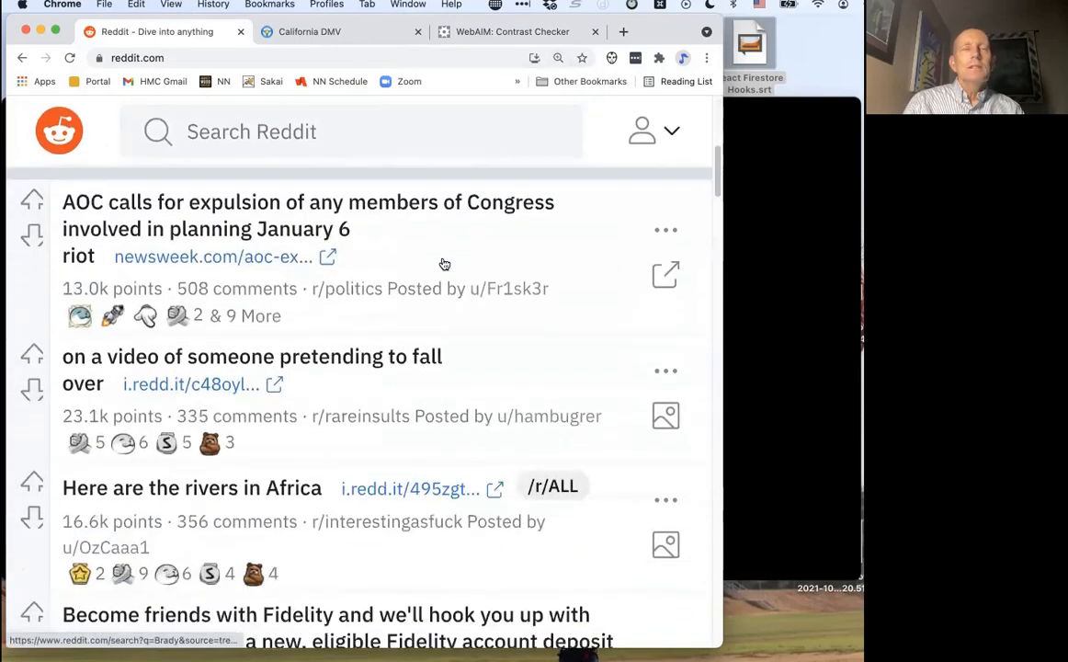
{"action": "scroll", "scroll_direction": "down", "scroll_amount": 3}
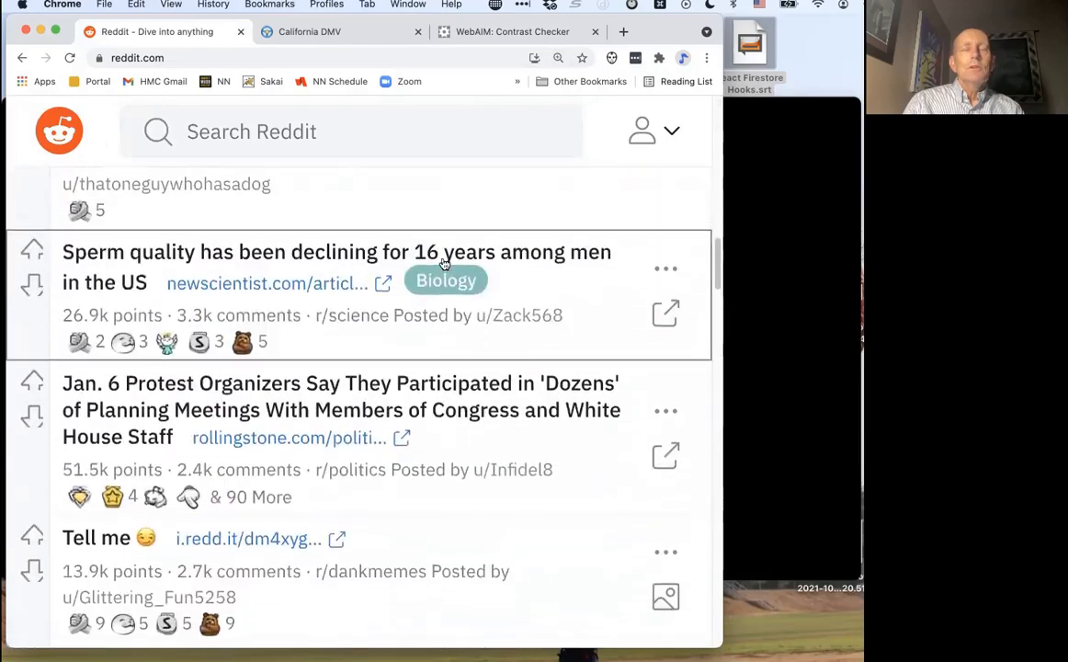
{"action": "scroll", "scroll_direction": "down", "scroll_amount": 3}
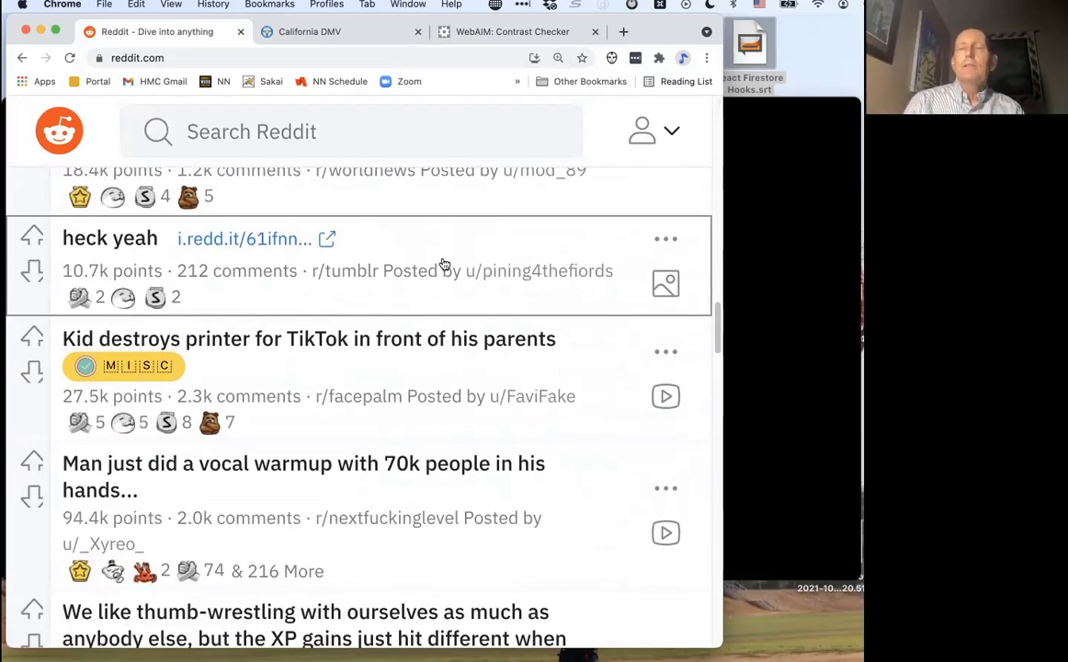
{"action": "mouse_move", "coordinate": [492, 207]}
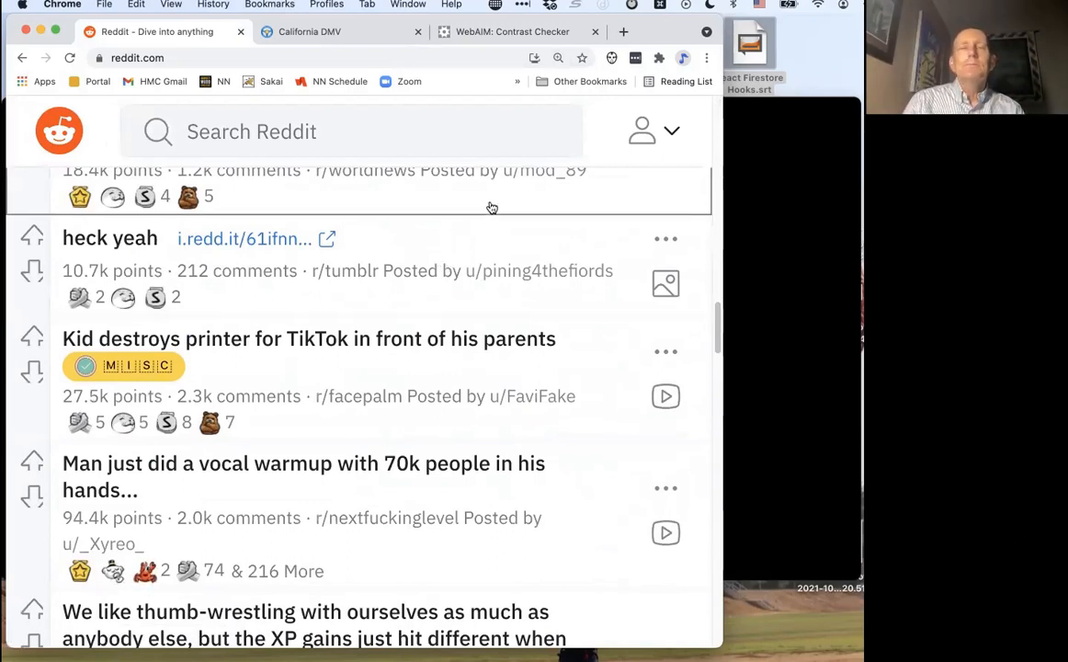
Switch to the California DMV tab and return to the top of dmv.ca.gov.
{"action": "left_click", "coordinate": [341, 31]}
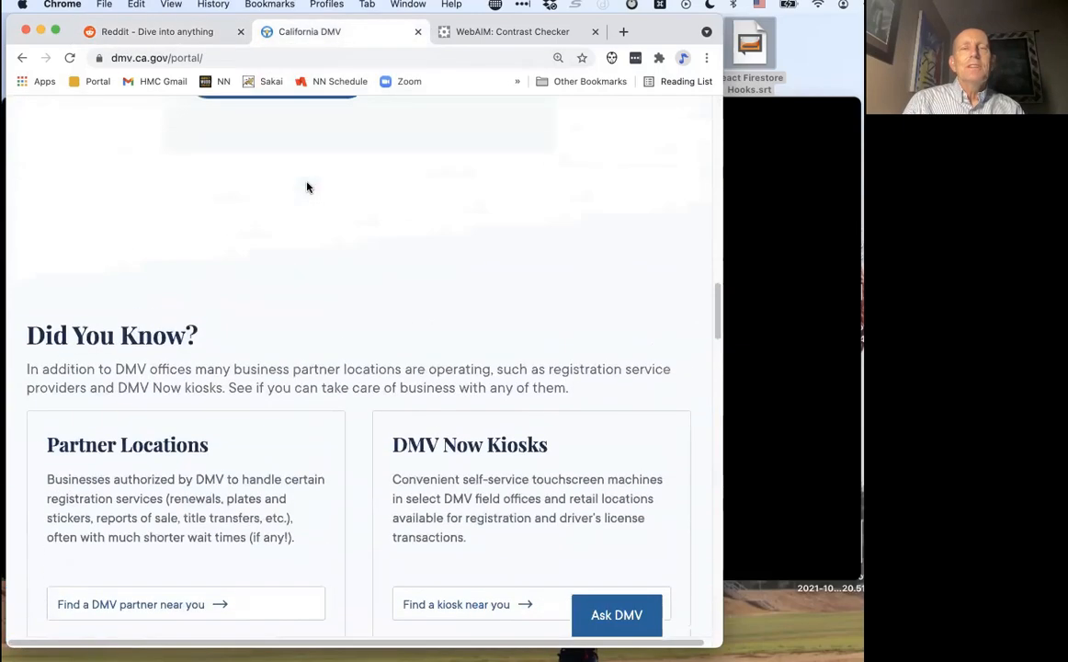
{"action": "scroll", "scroll_direction": "up", "scroll_amount": 3}
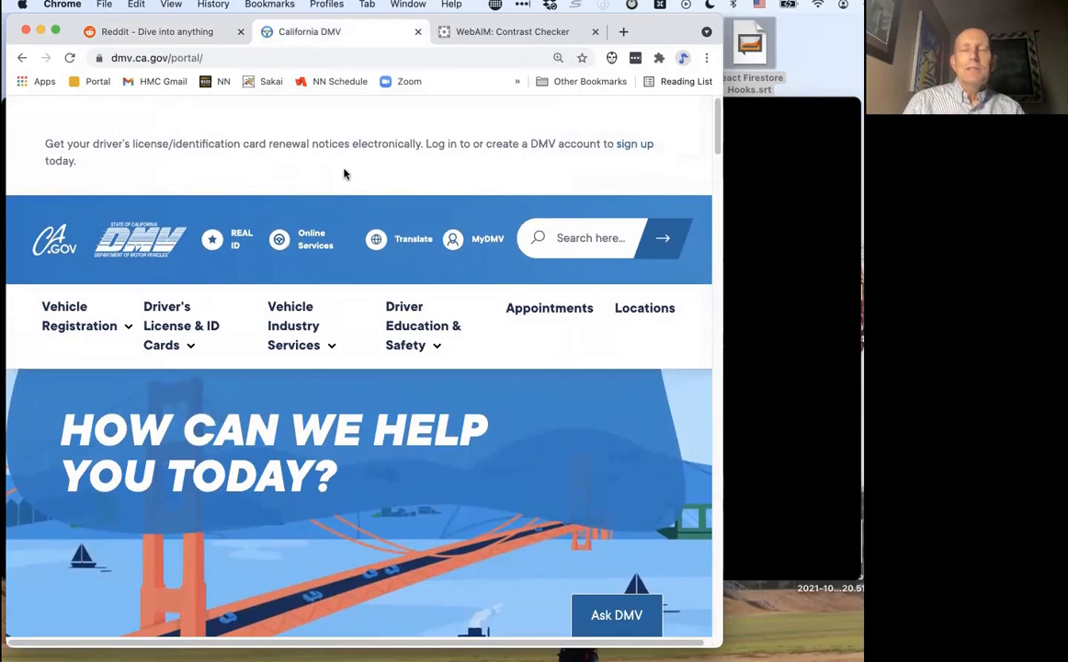
{"action": "left_click", "coordinate": [517, 84]}
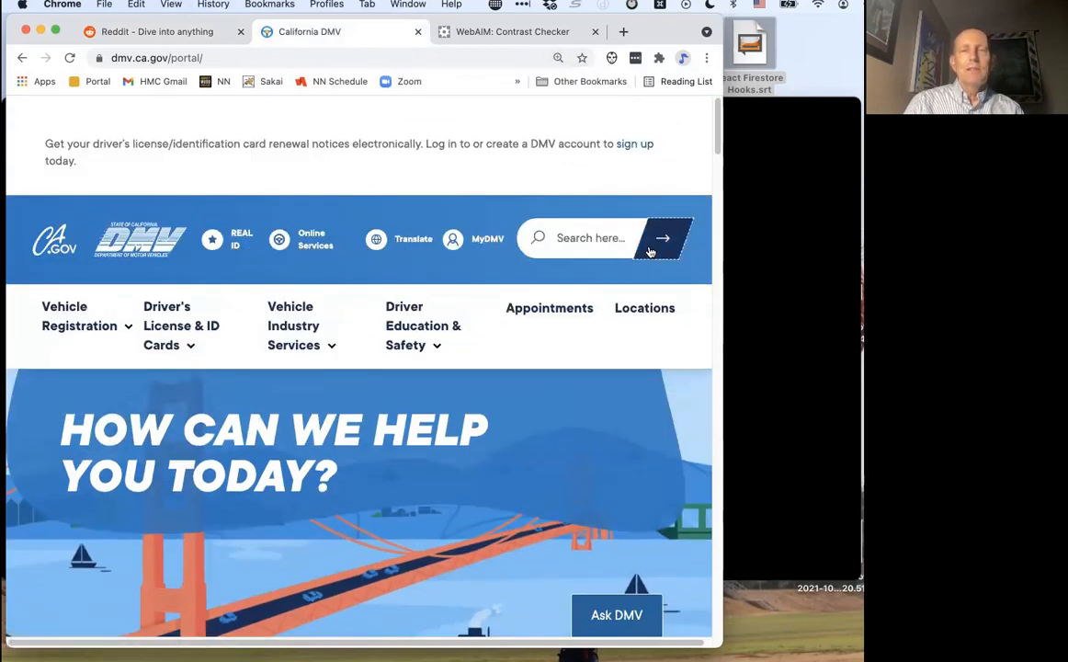
{"action": "mouse_move", "coordinate": [625, 178]}
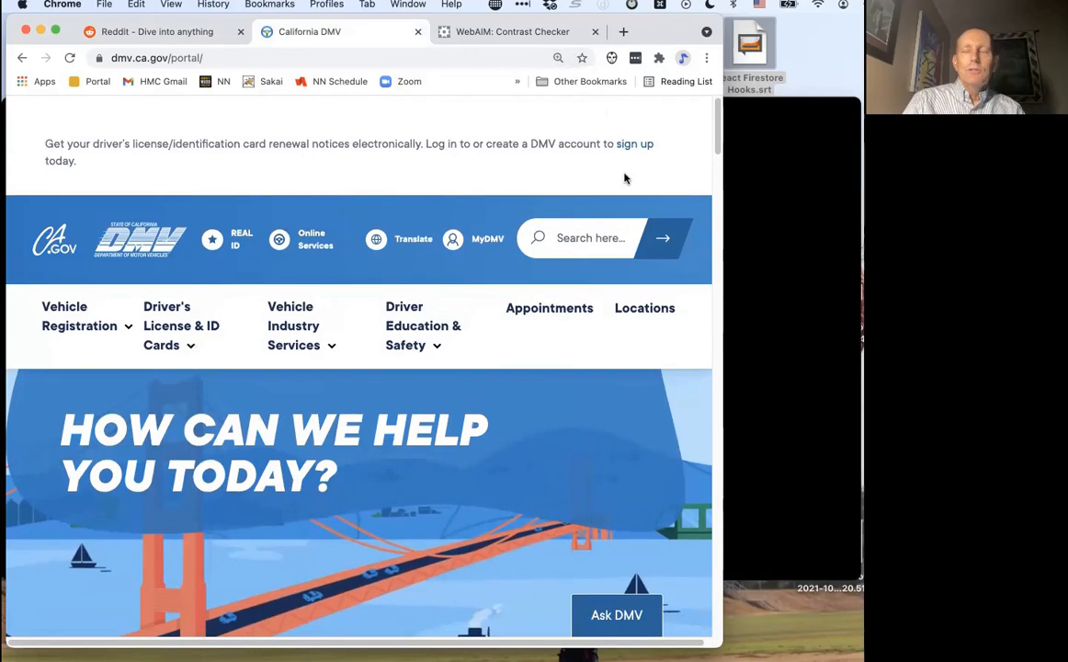
Zoom the DMV homepage to 110%, try 125%, then return to 110%.
{"action": "left_click", "coordinate": [558, 57]}
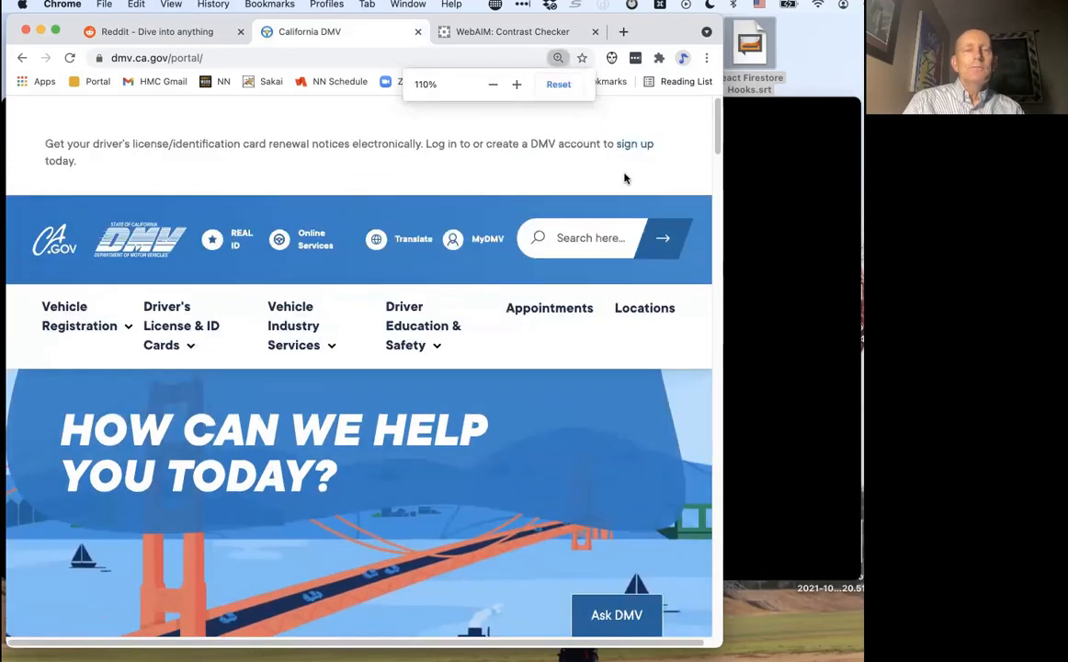
{"action": "left_click", "coordinate": [516, 84]}
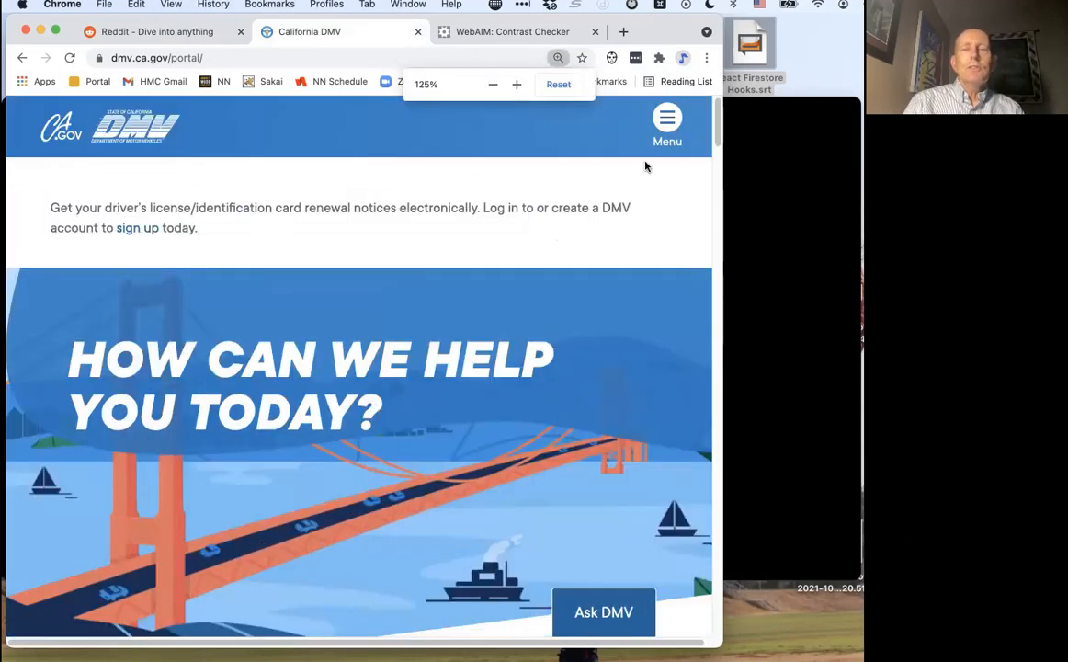
{"action": "left_click", "coordinate": [668, 124]}
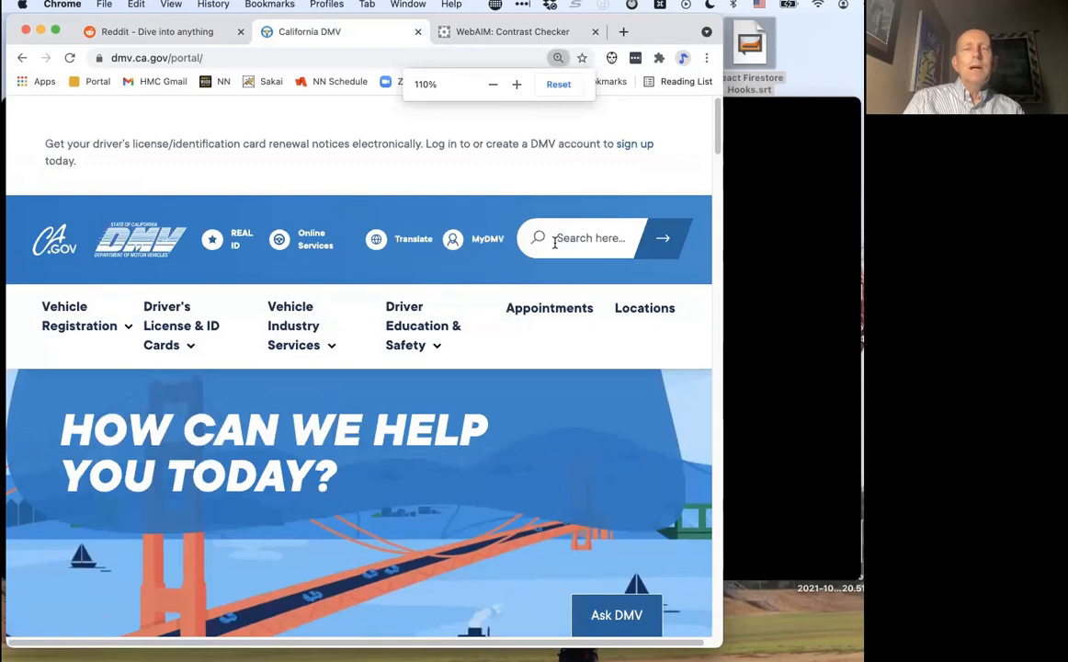
Scroll past REAL ID, Online Services and Partner Locations down to the Driver Guides grid.
{"action": "scroll", "scroll_direction": "down", "scroll_amount": 3}
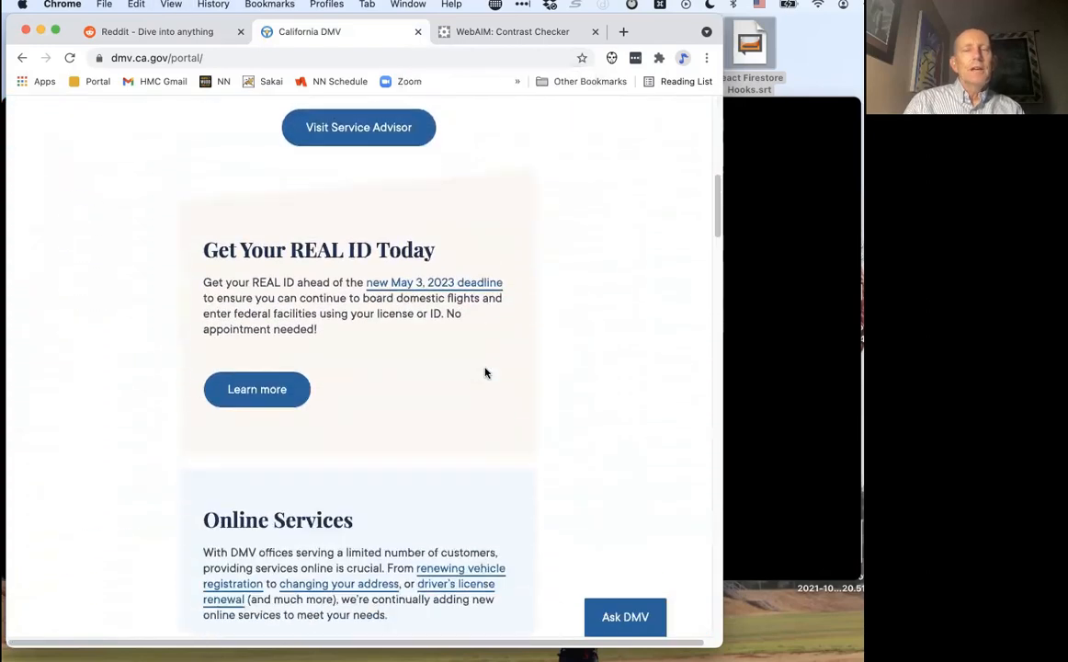
{"action": "scroll", "scroll_direction": "down", "scroll_amount": 3}
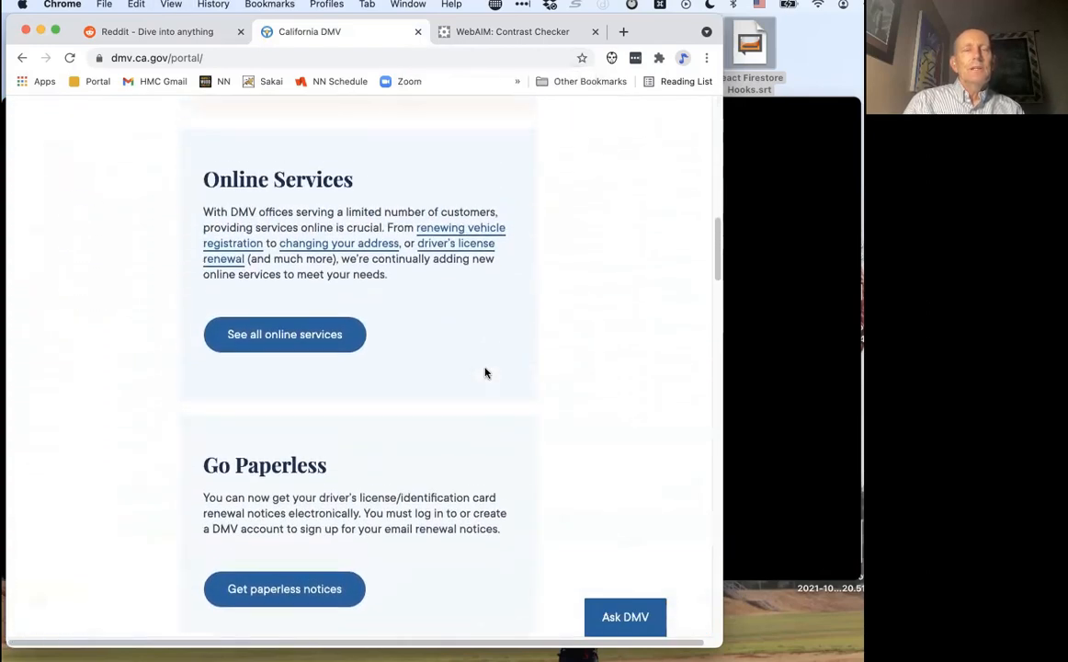
{"action": "scroll", "scroll_direction": "down", "scroll_amount": 3}
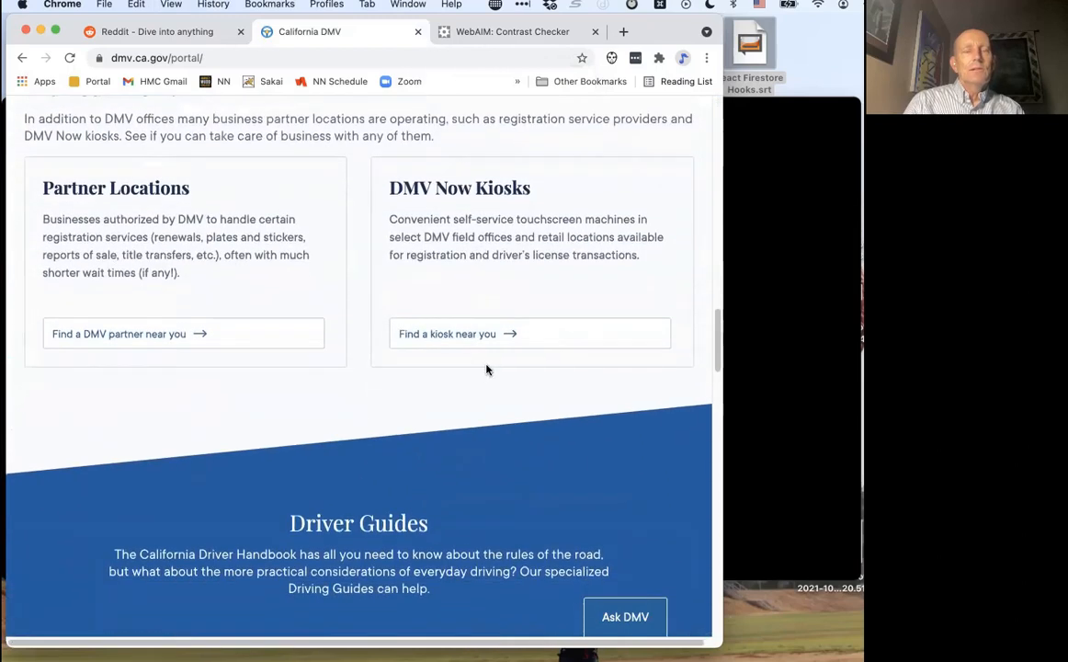
{"action": "scroll", "scroll_direction": "down", "scroll_amount": 3}
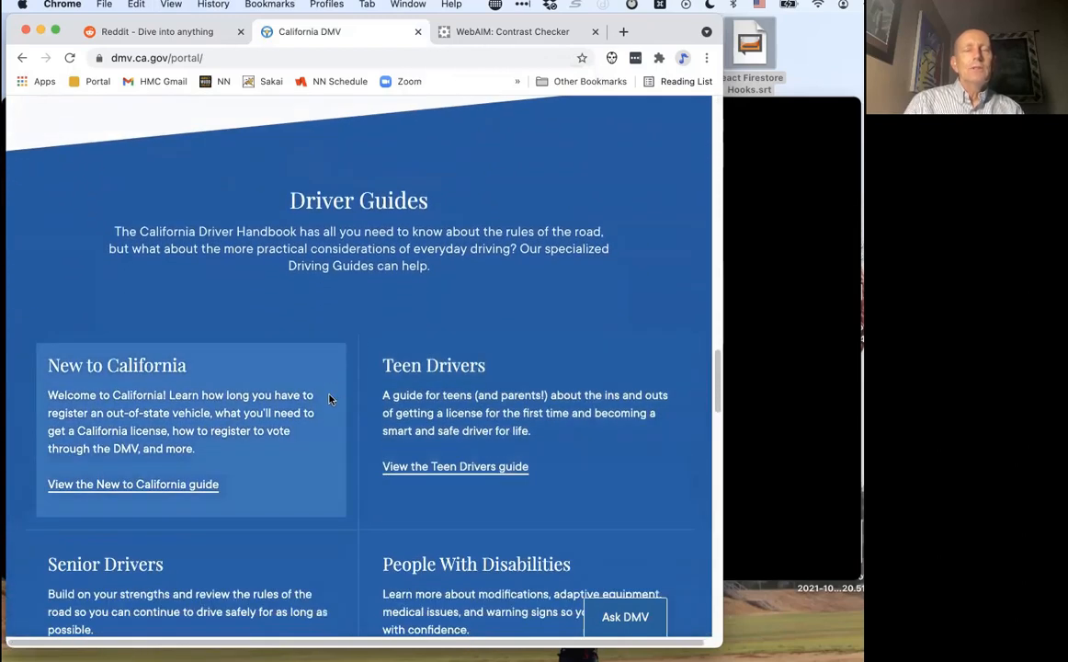
{"action": "scroll", "scroll_direction": "down", "scroll_amount": 3}
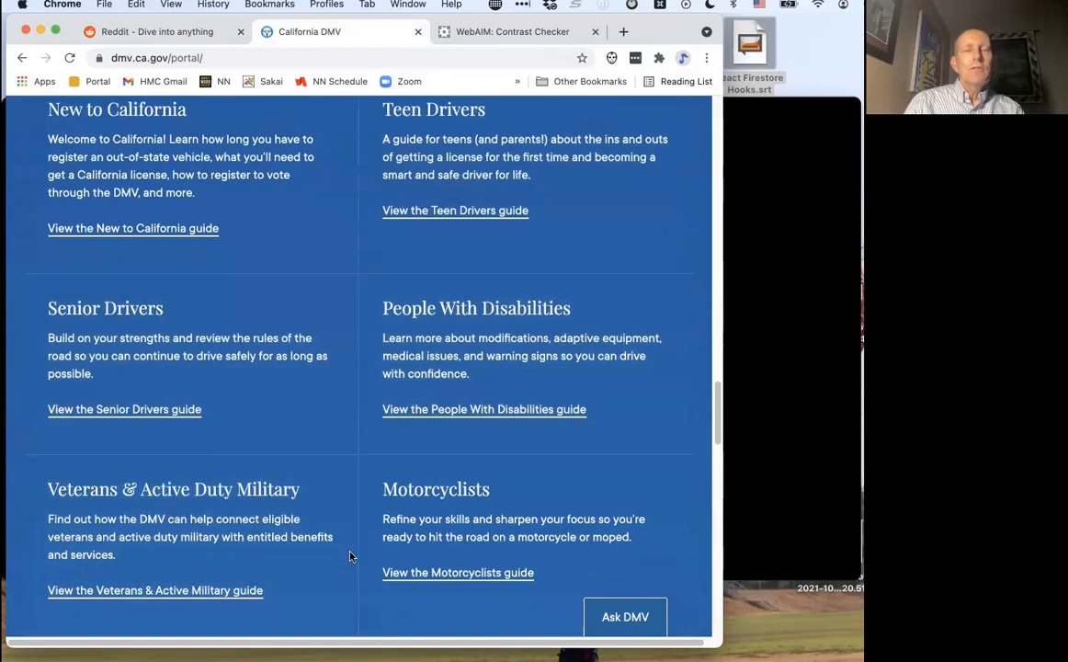
{"action": "scroll", "scroll_direction": "down", "scroll_amount": 3}
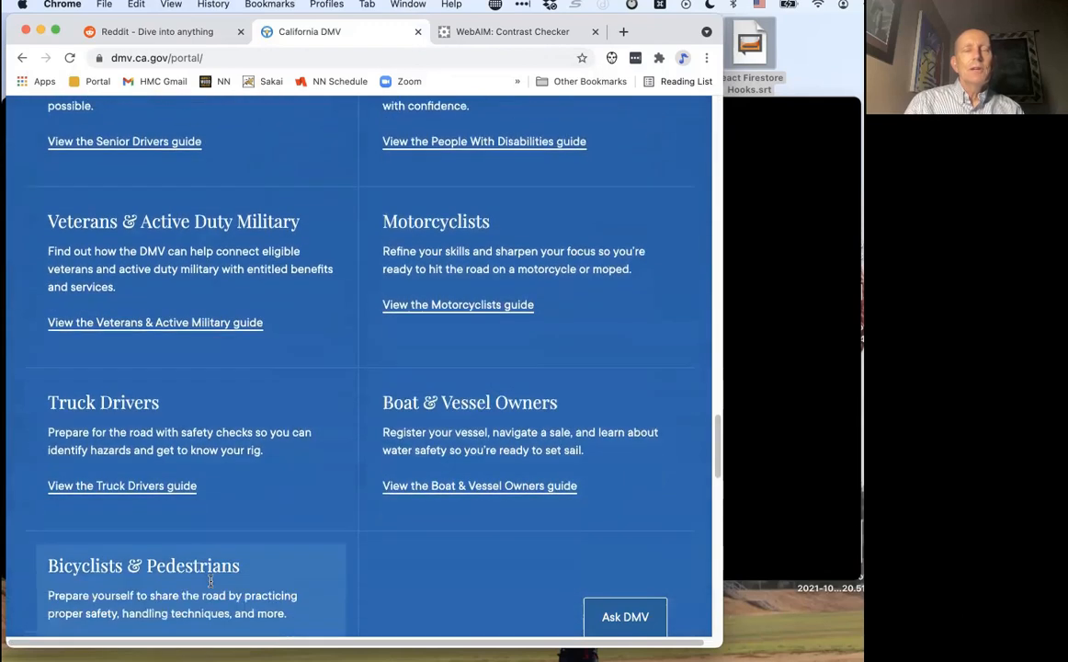
{"action": "scroll", "scroll_direction": "down", "scroll_amount": 3}
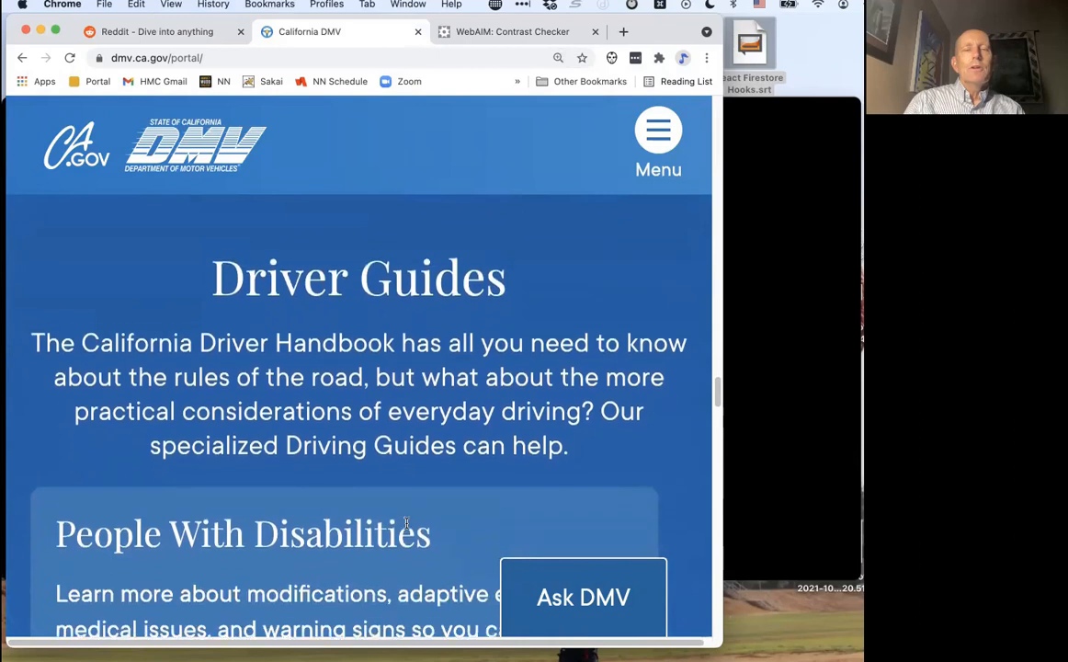
Cycle the Driver Guides carousel through Senior Drivers, Veterans and Disabilities, ending on Motorcyclists.
{"action": "scroll", "scroll_direction": "down", "scroll_amount": 3}
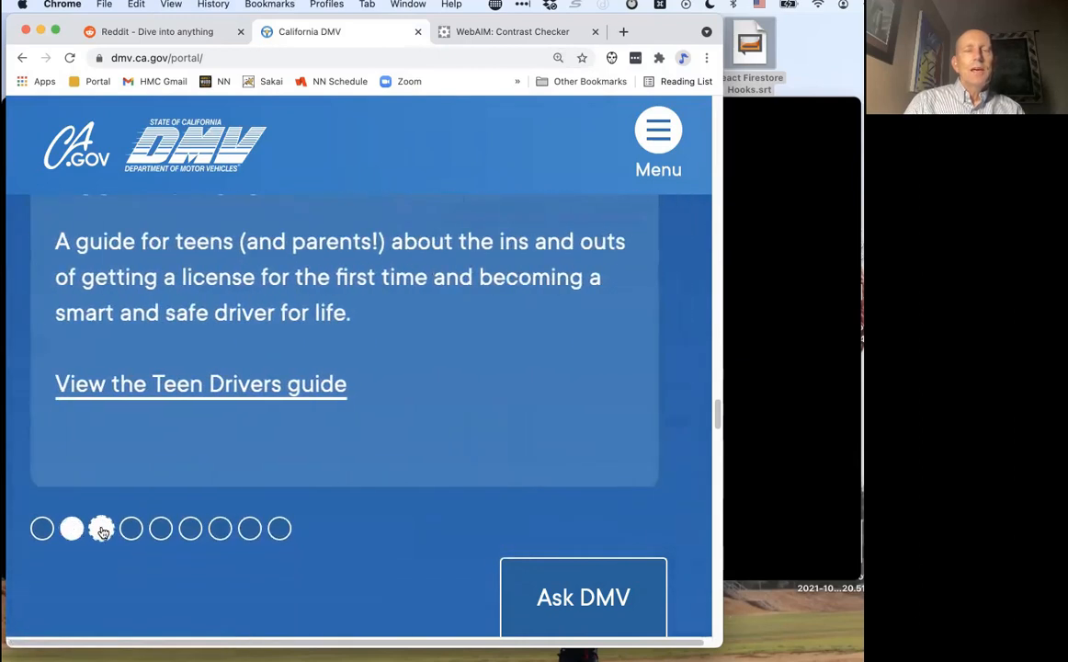
{"action": "left_click", "coordinate": [101, 529]}
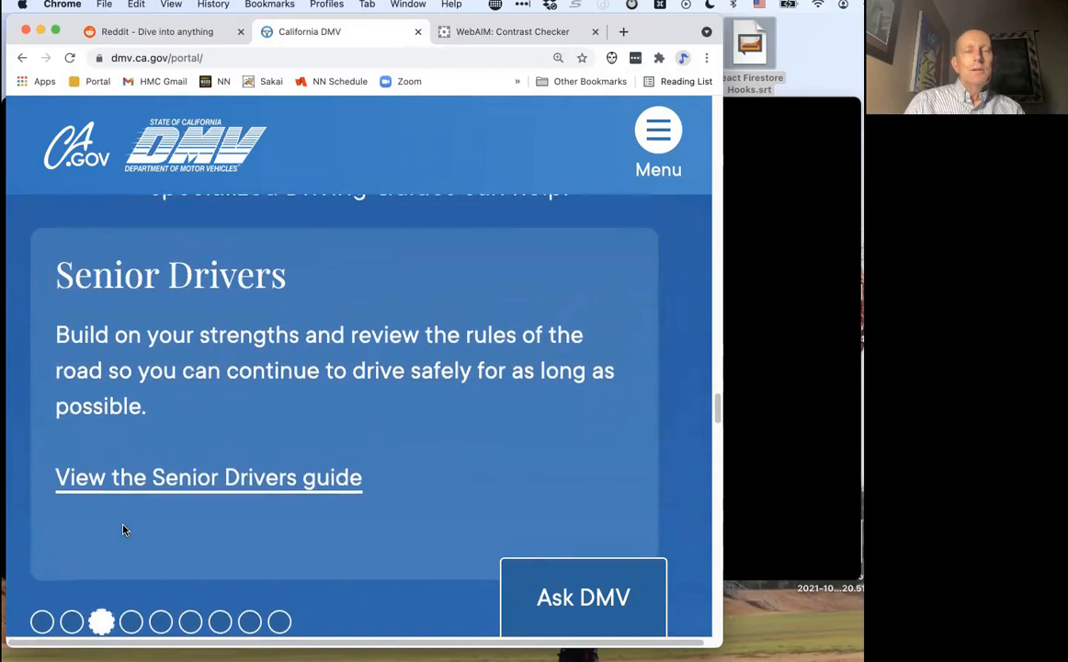
{"action": "left_click", "coordinate": [190, 622]}
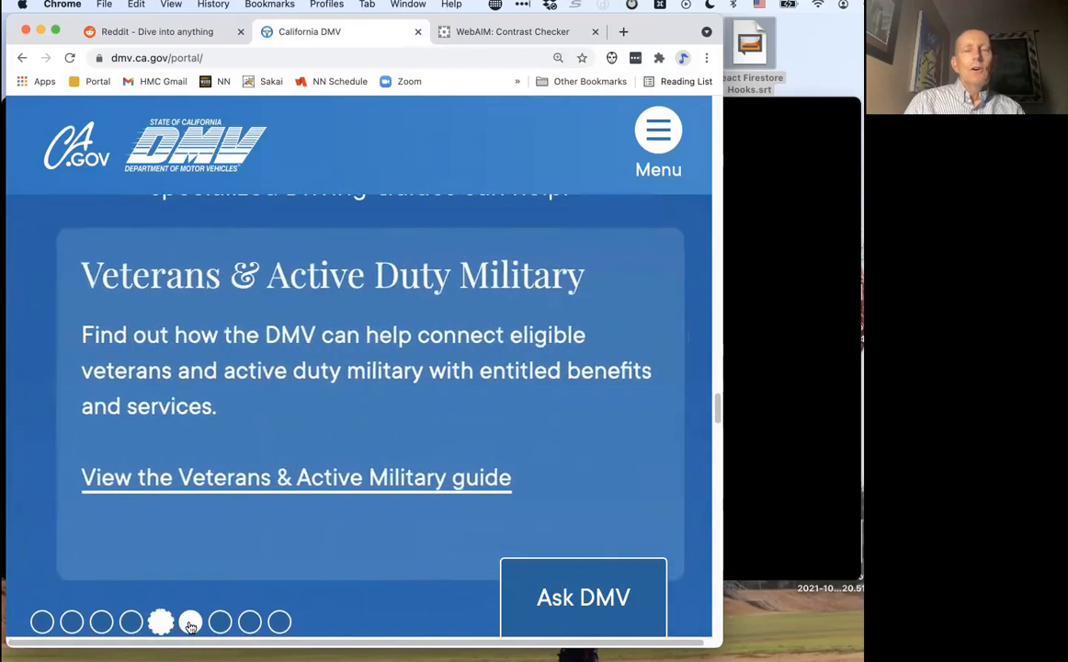
{"action": "left_click", "coordinate": [249, 621]}
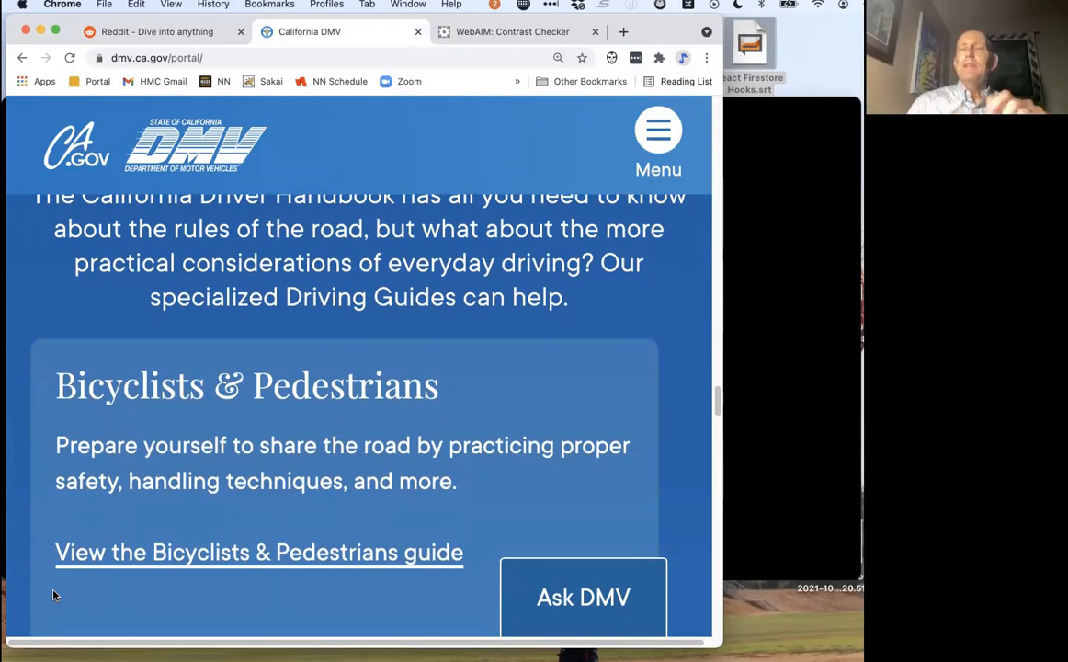
{"action": "mouse_move", "coordinate": [12, 545]}
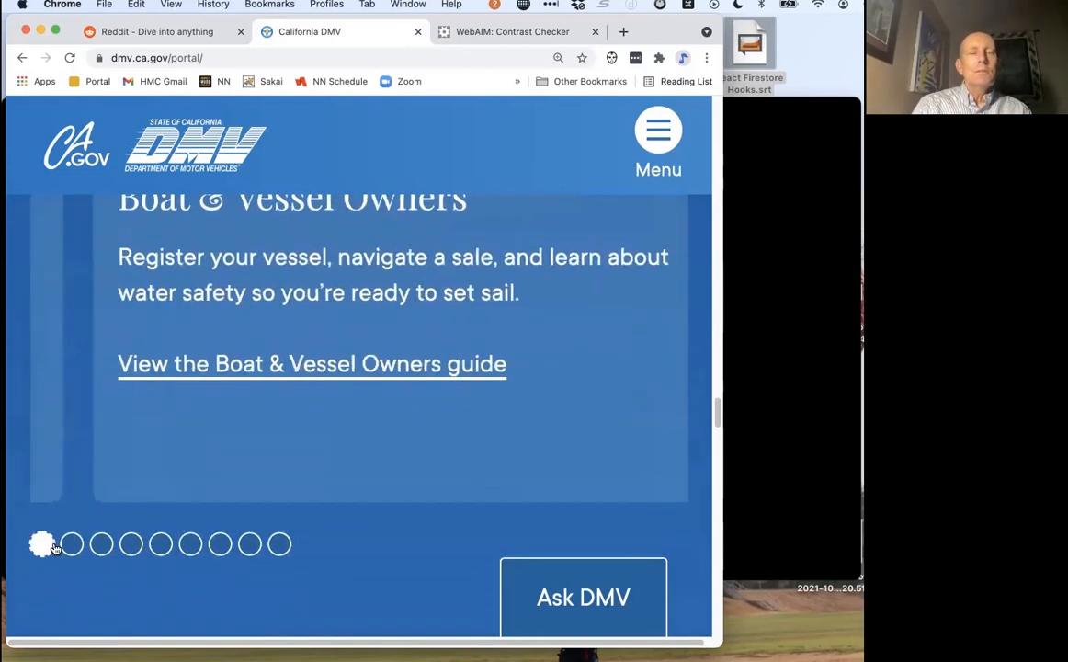
{"action": "left_click", "coordinate": [130, 544]}
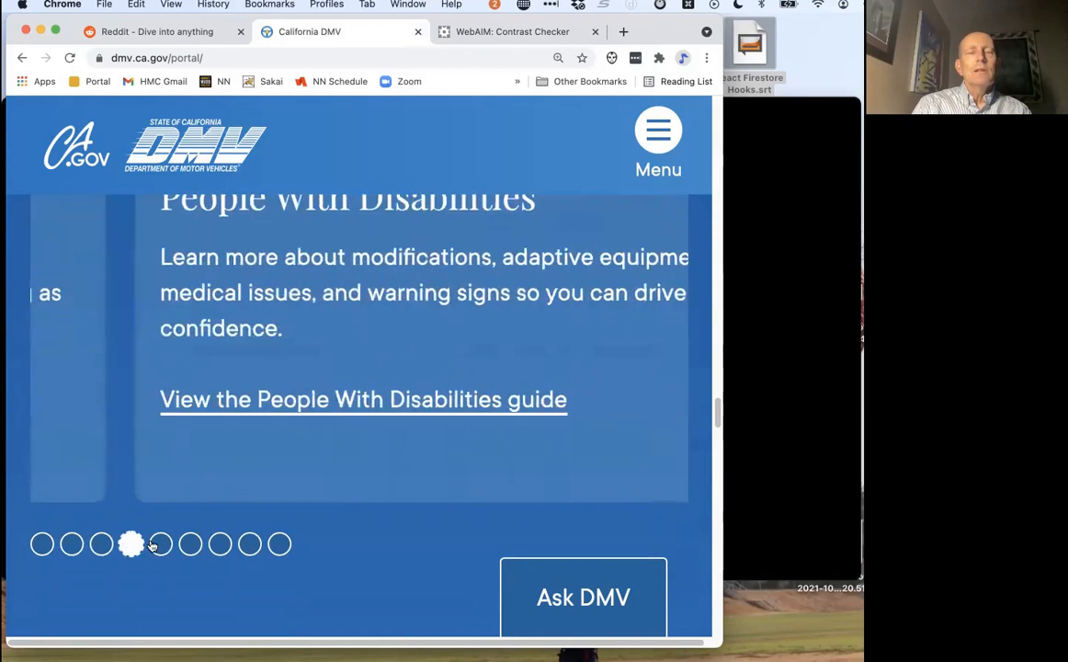
{"action": "left_click", "coordinate": [220, 543]}
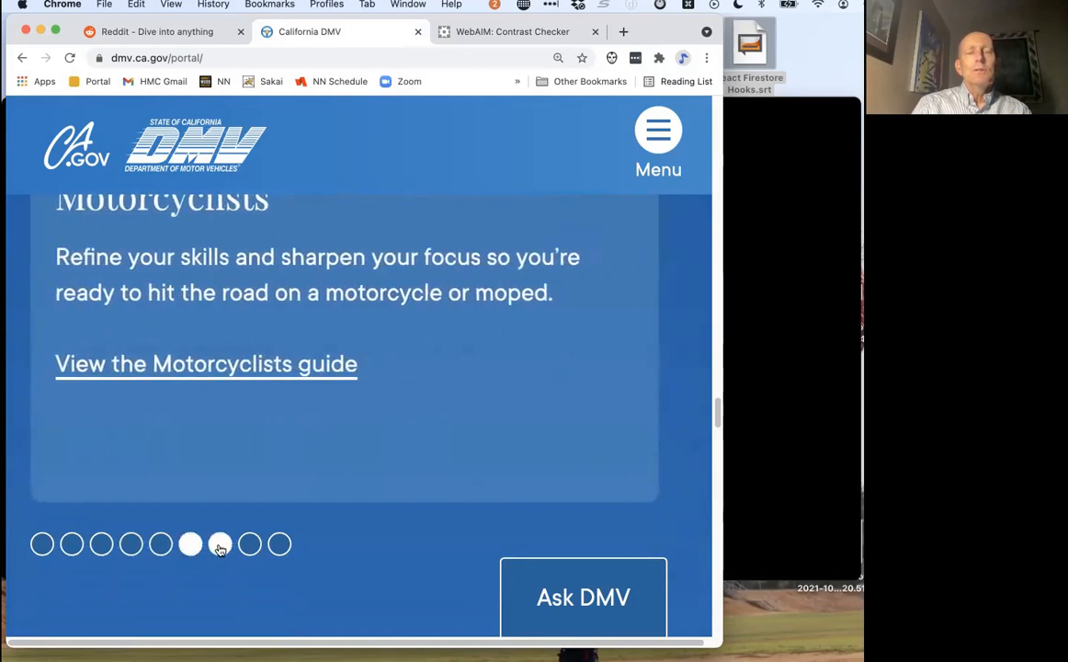